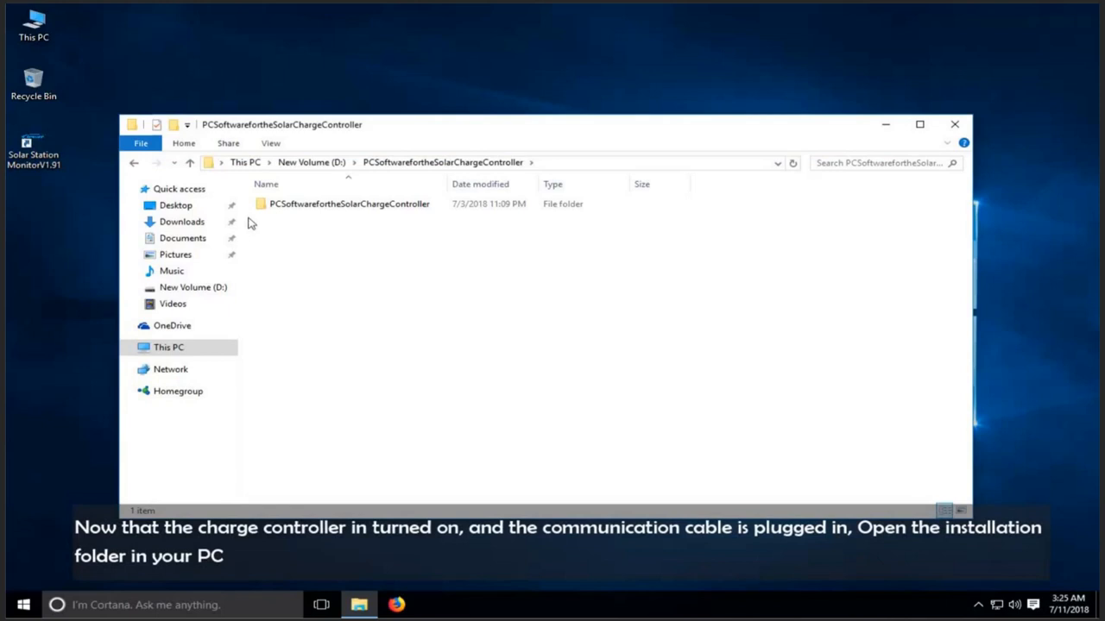
- Browse through V1.91 > PCTools > USBDriver and run Setup.bat as administrator
double_click(349, 204)
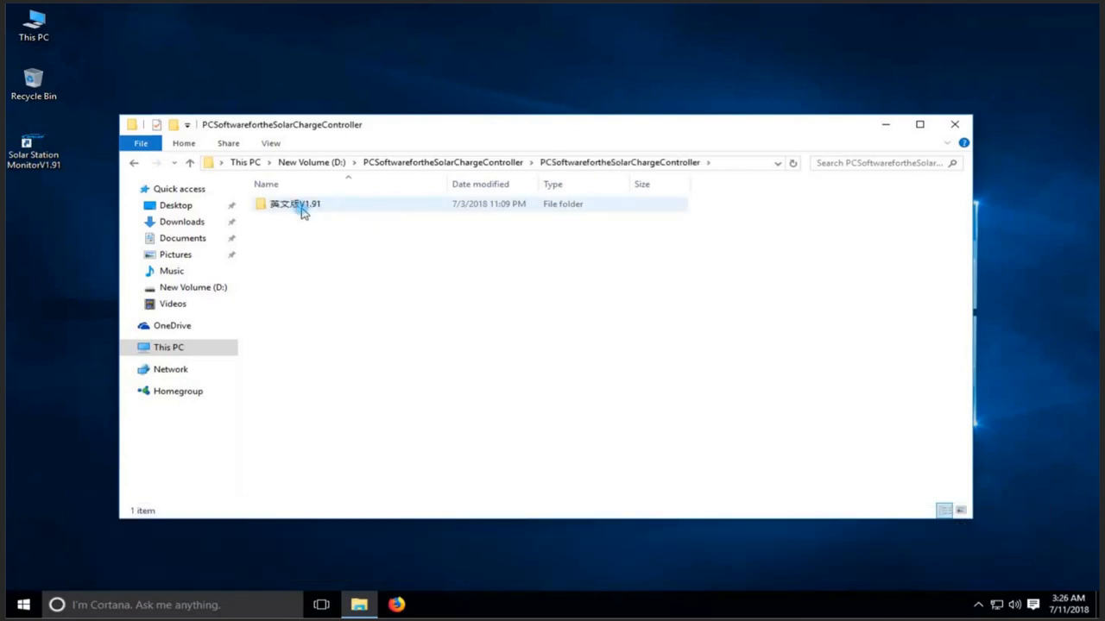
double_click(293, 203)
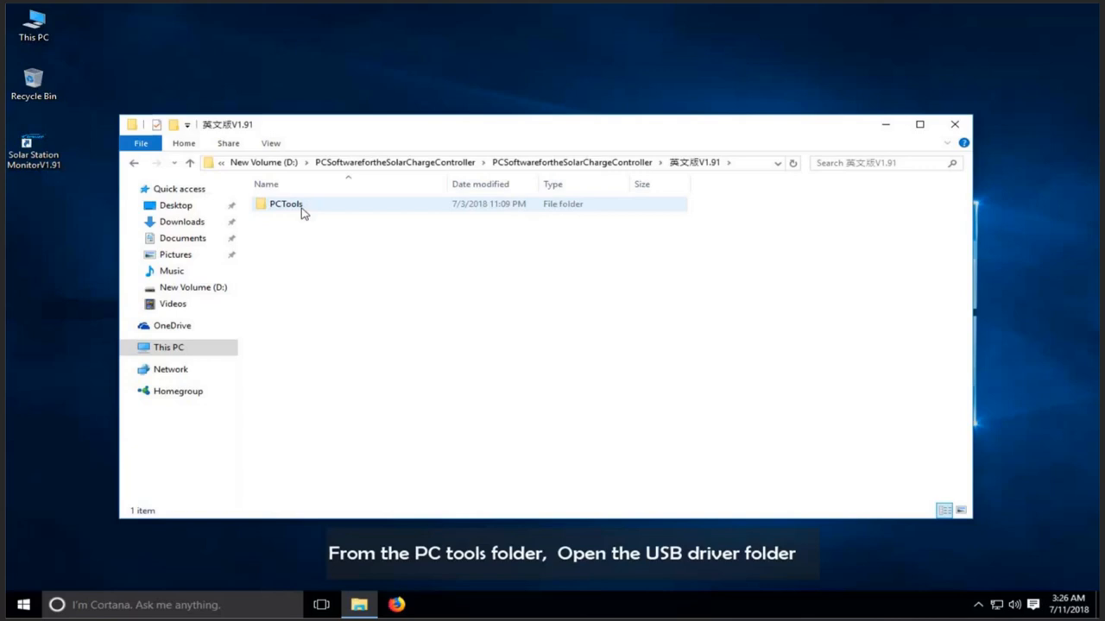
double_click(286, 204)
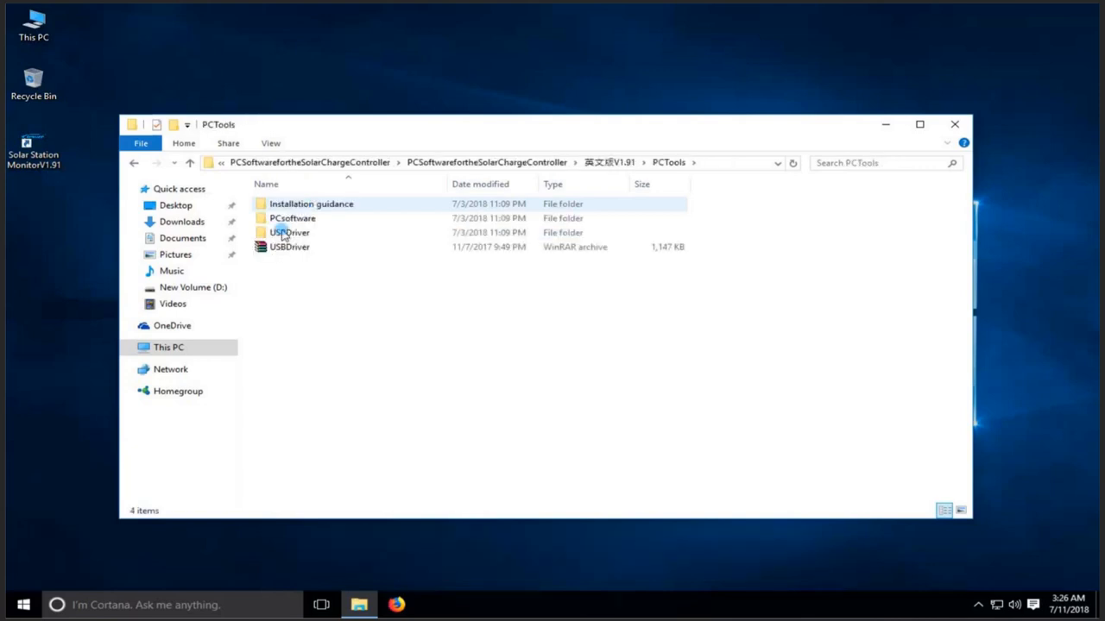
double_click(289, 232)
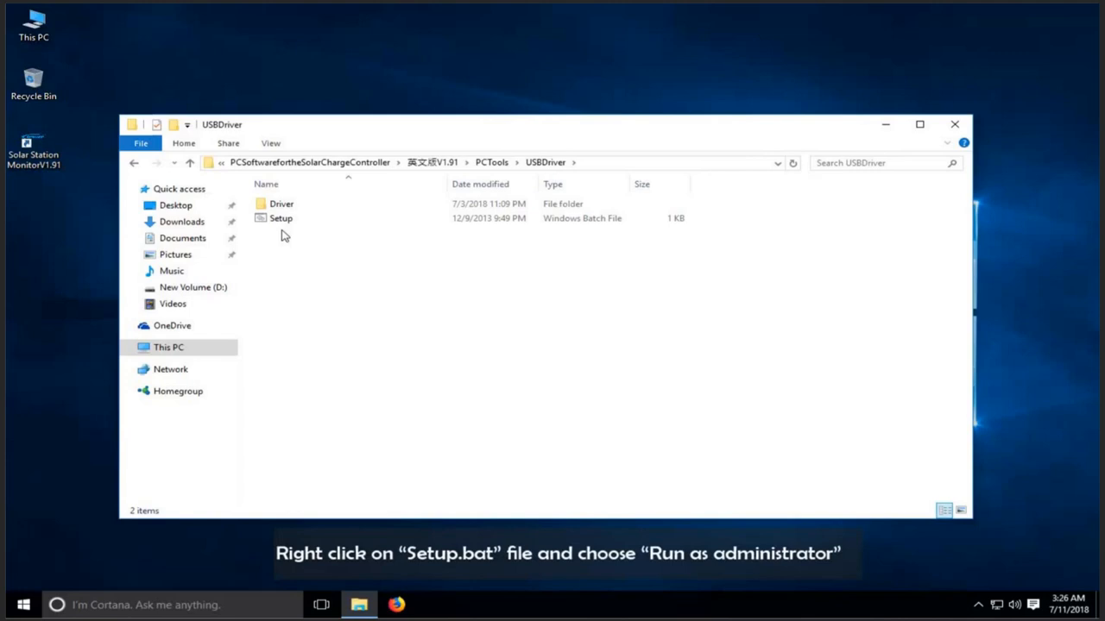
mouse_move(279, 227)
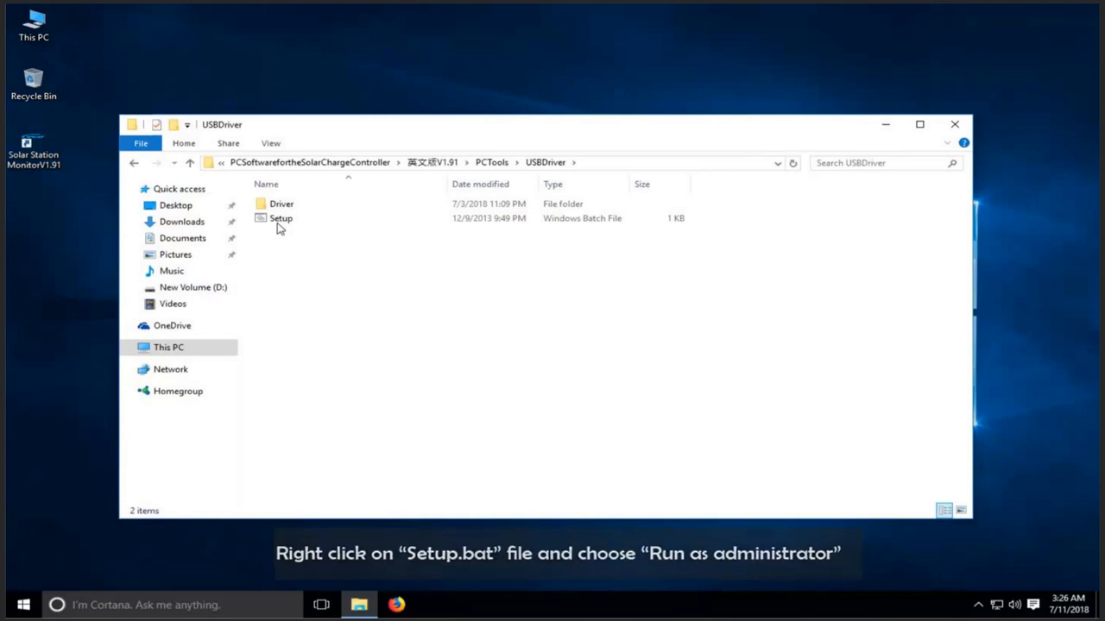
click(280, 217)
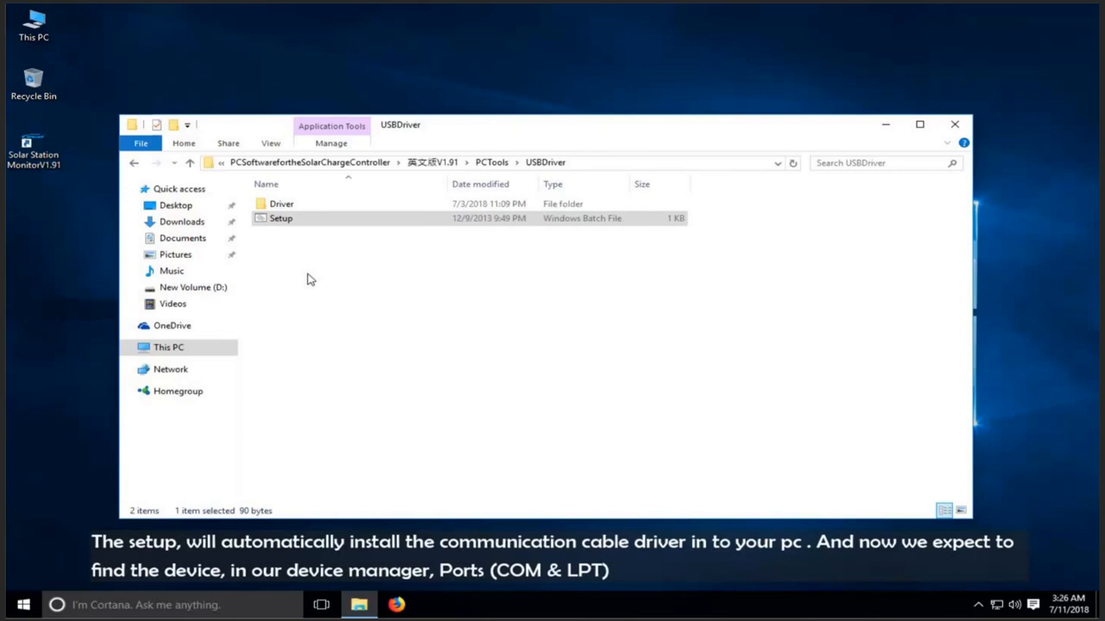
mouse_move(199, 405)
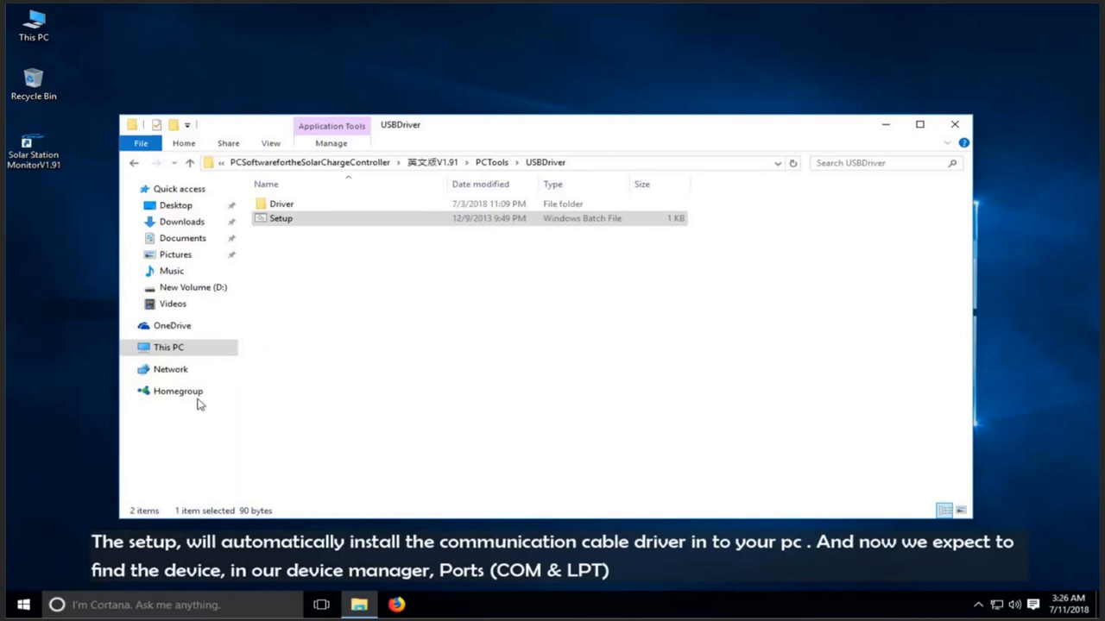
- Launch Device Manager, expand Ports (COM & LPT), and bring up the XR21B1411 COM3 adapter's menu
right_click(23, 604)
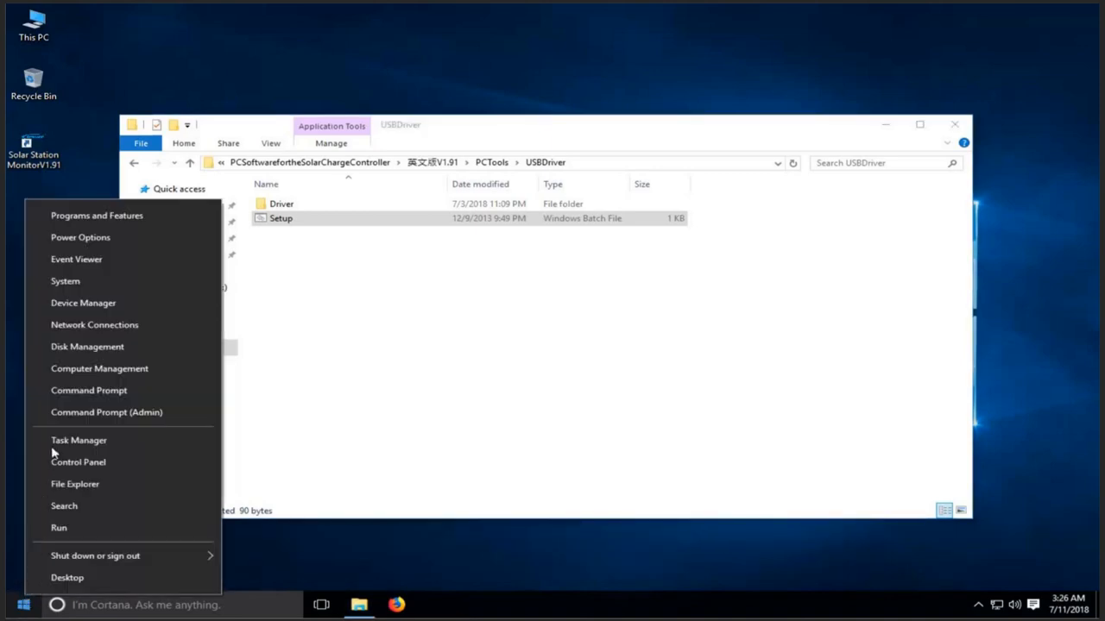
click(83, 302)
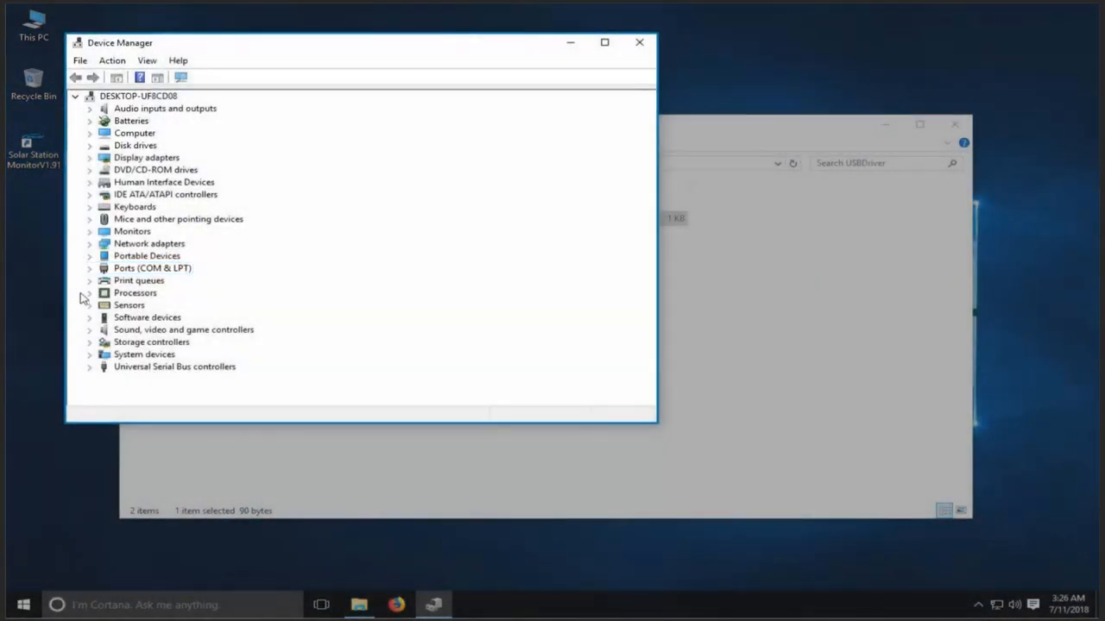
click(90, 268)
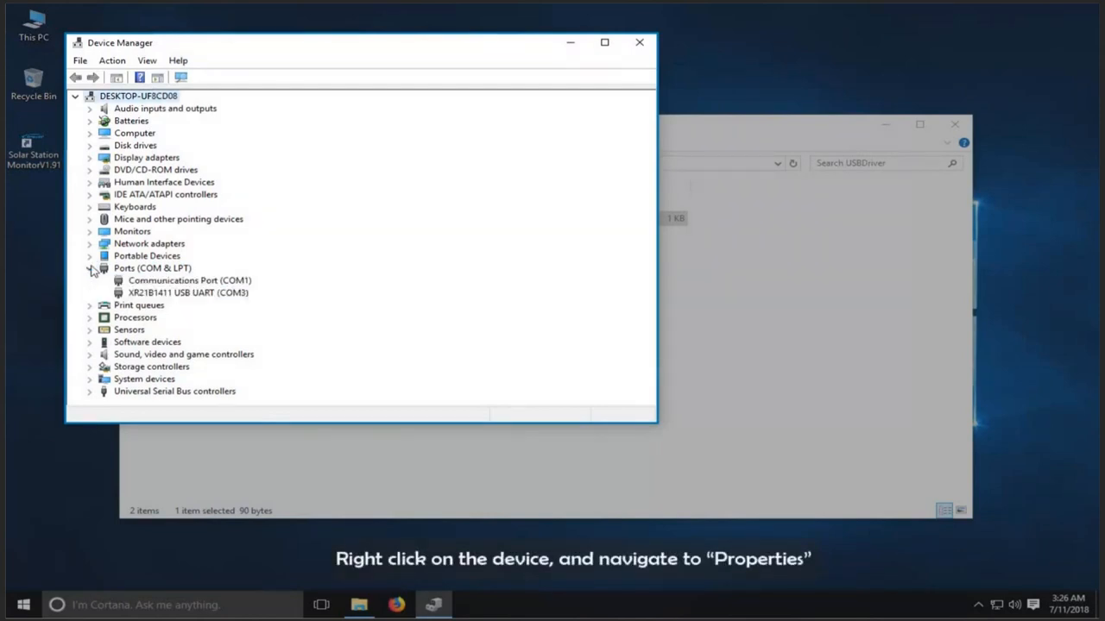
mouse_move(157, 289)
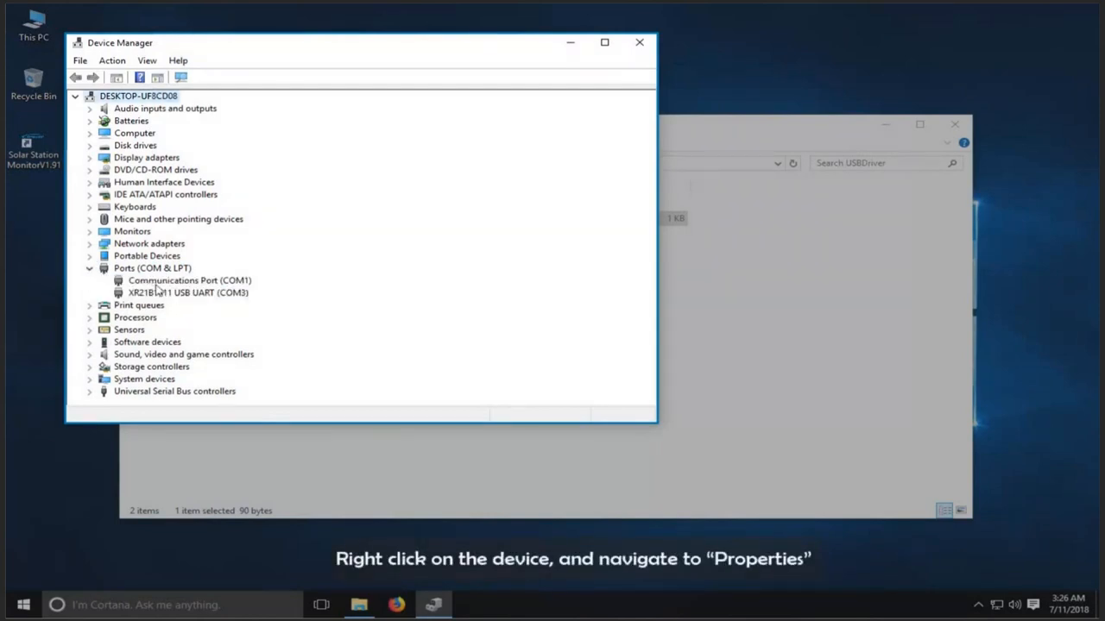
right_click(159, 292)
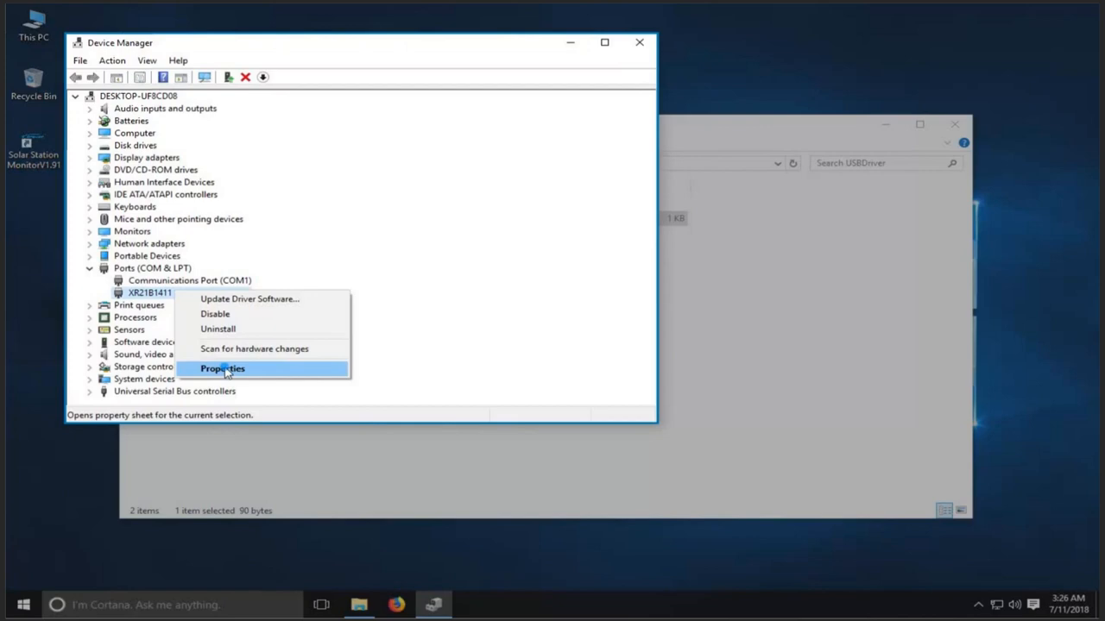
- Enable RS-485 in the COM3 adapter's Port Settings and check its assigned COM port number
click(222, 368)
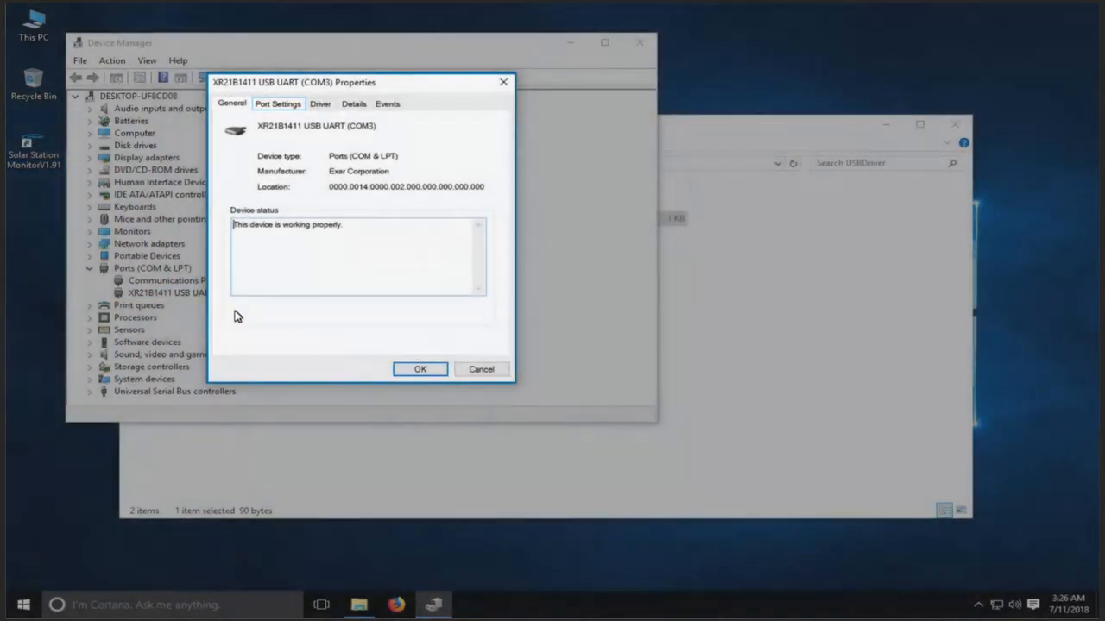
click(278, 105)
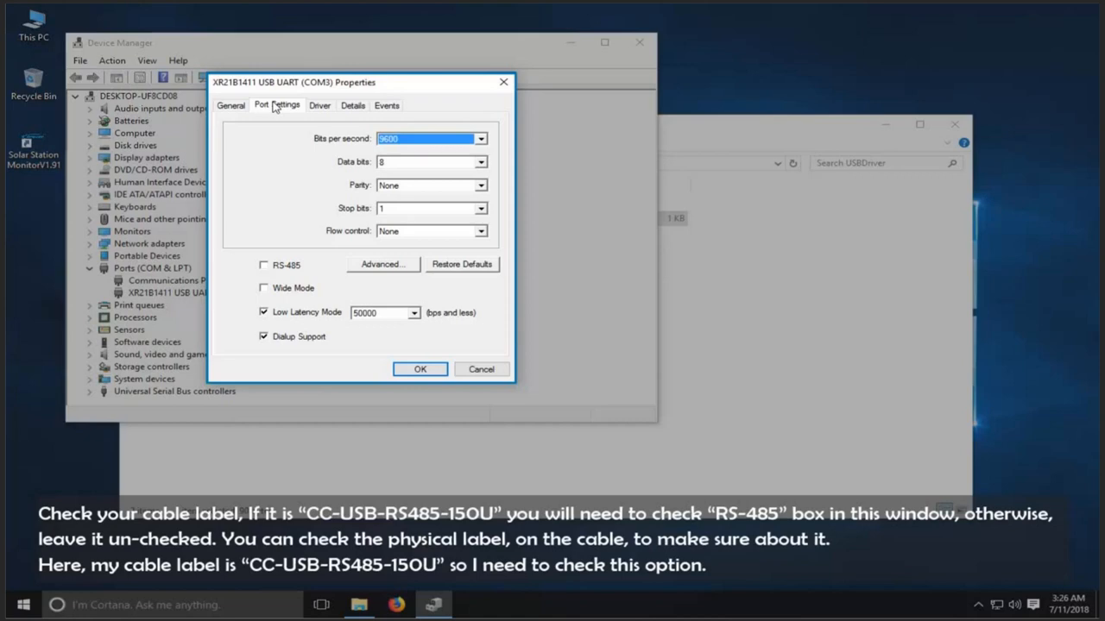
click(264, 265)
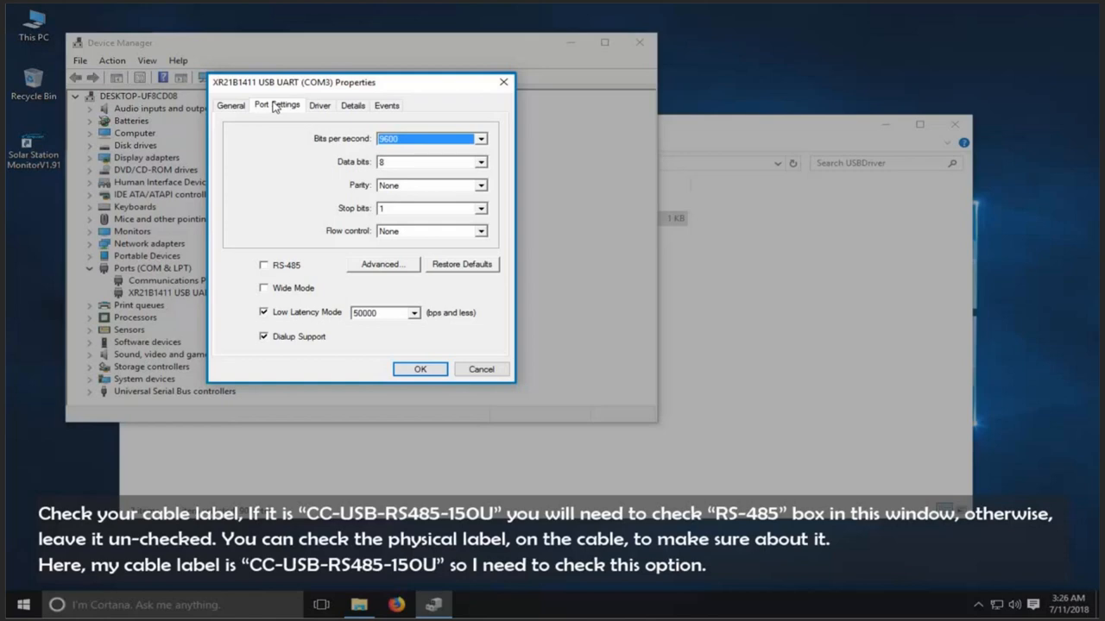
click(265, 265)
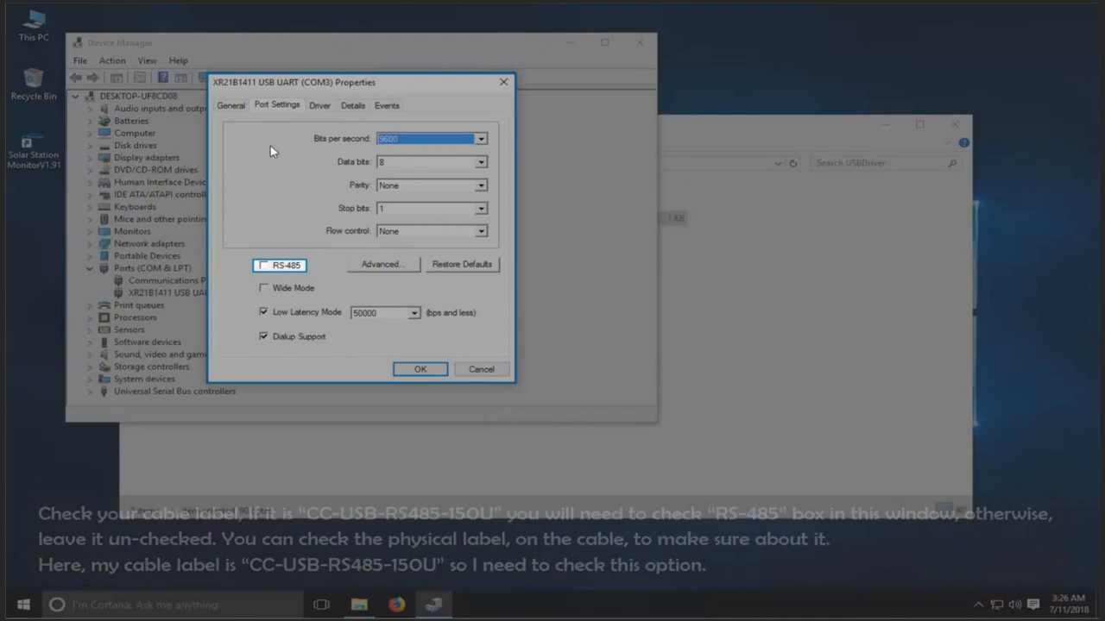
click(264, 265)
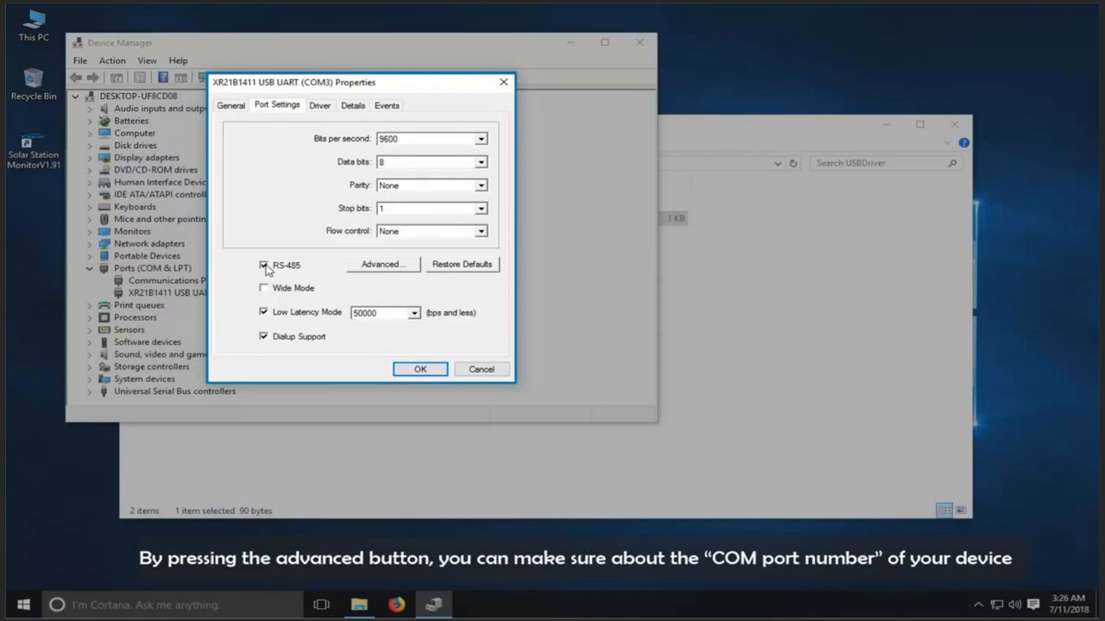
click(382, 264)
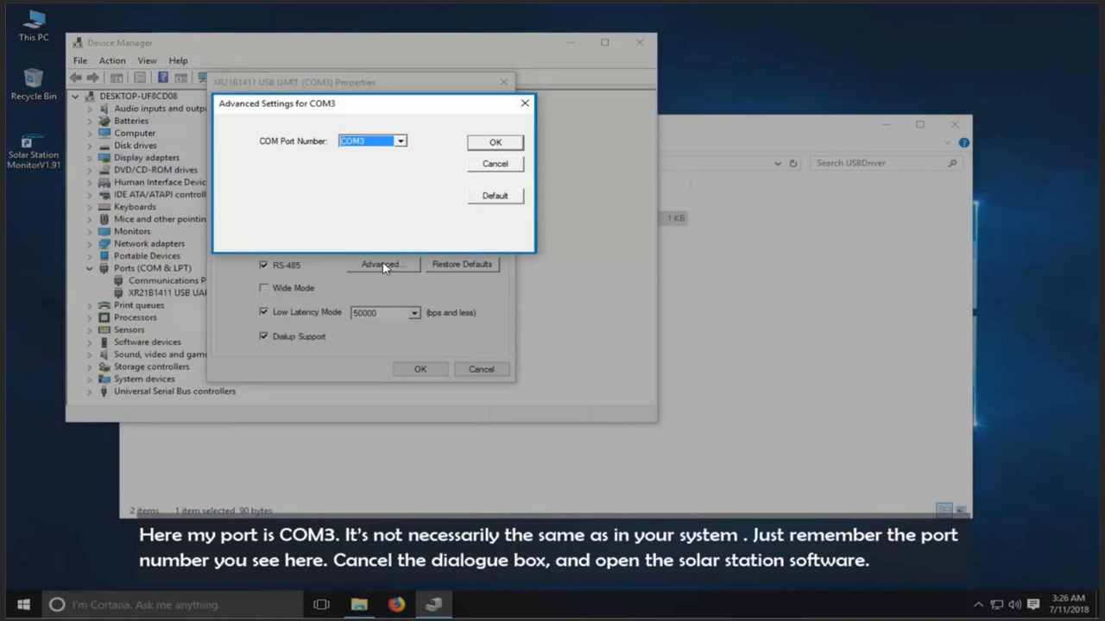
mouse_move(474, 183)
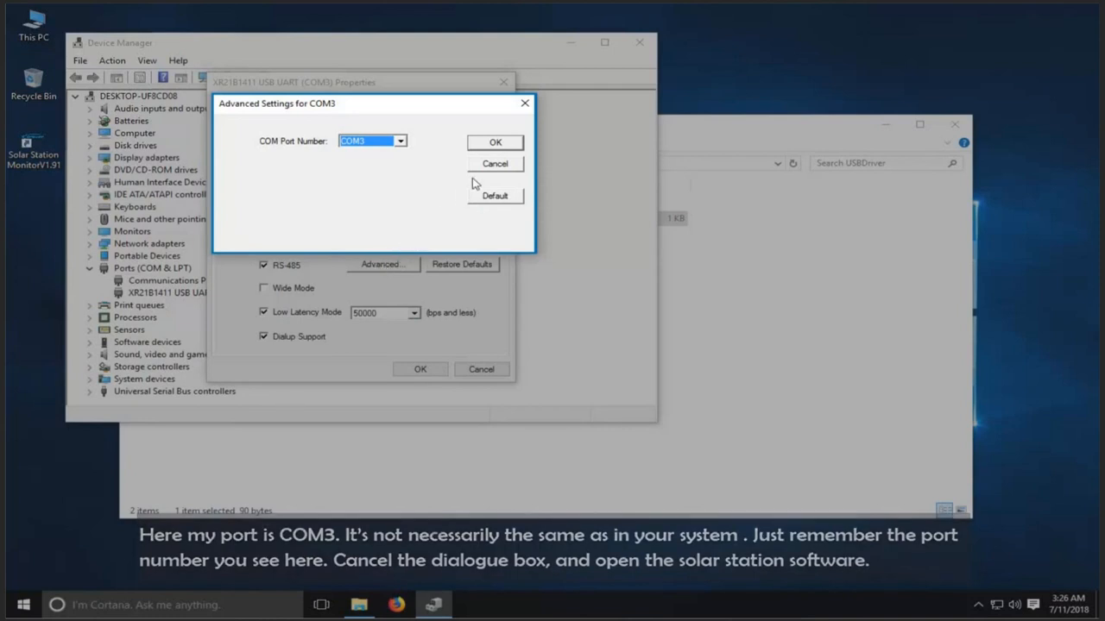
- Dismiss the port number settings, then close Device Manager and the USBDriver folder window
click(495, 163)
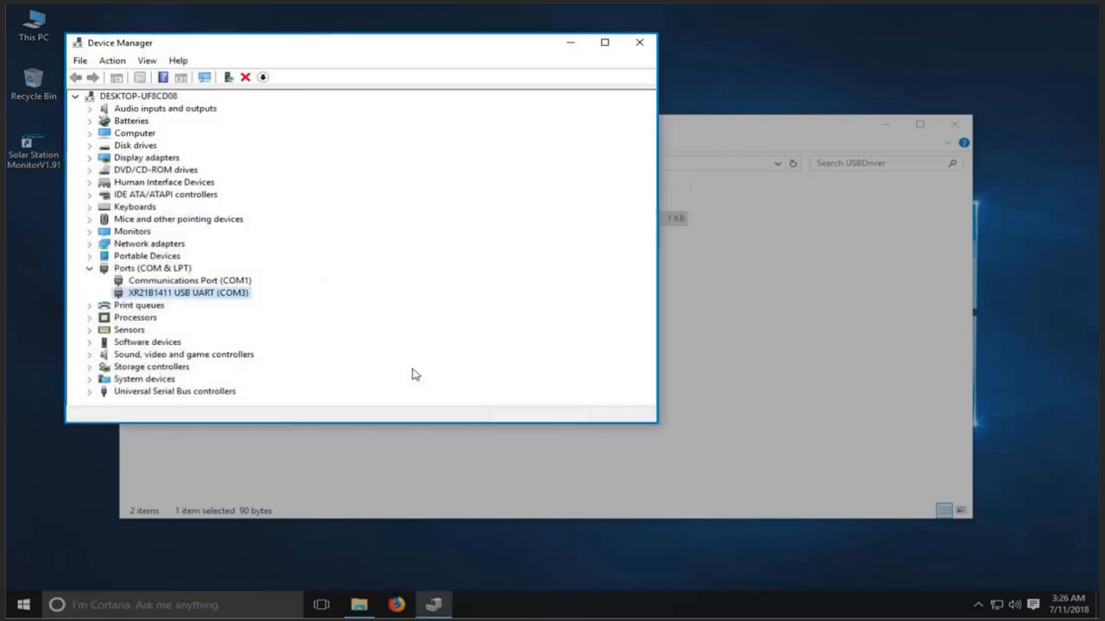
mouse_move(544, 182)
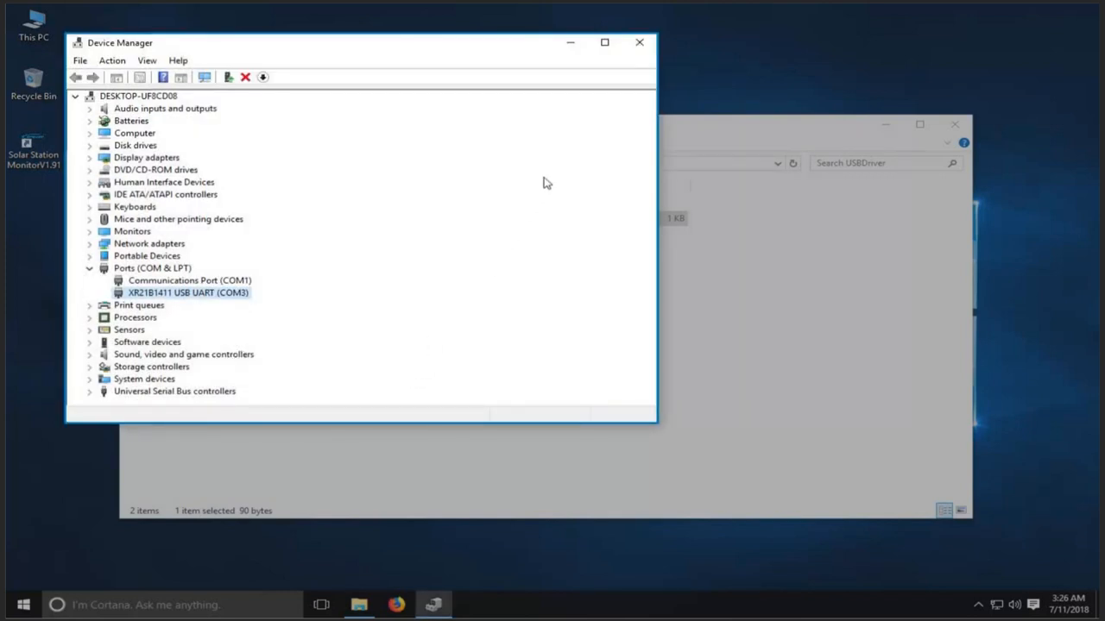
click(639, 42)
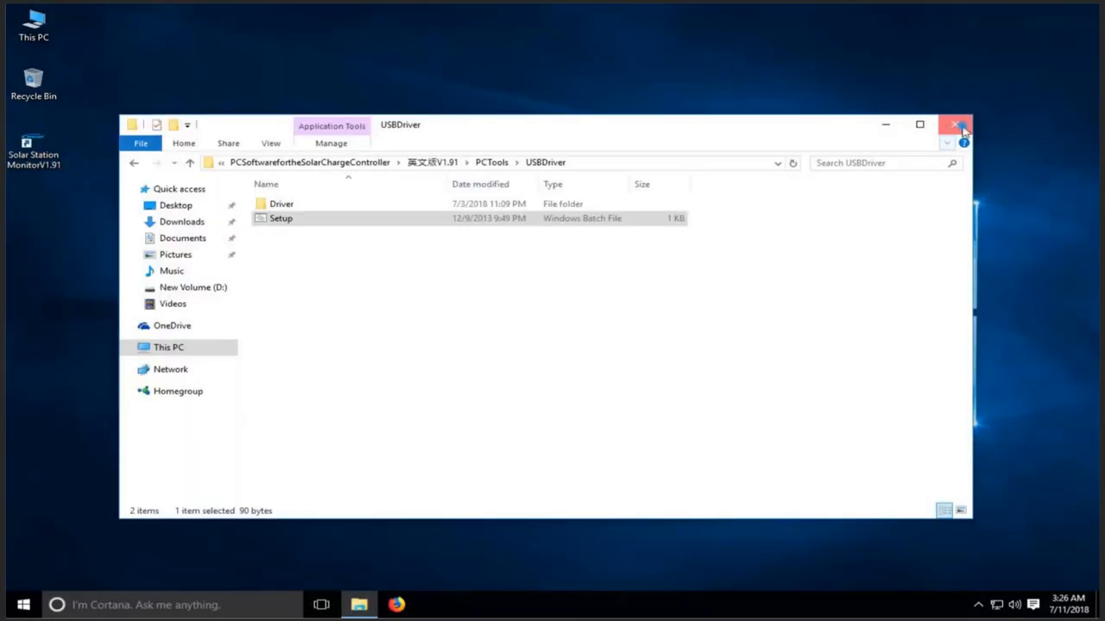
click(956, 125)
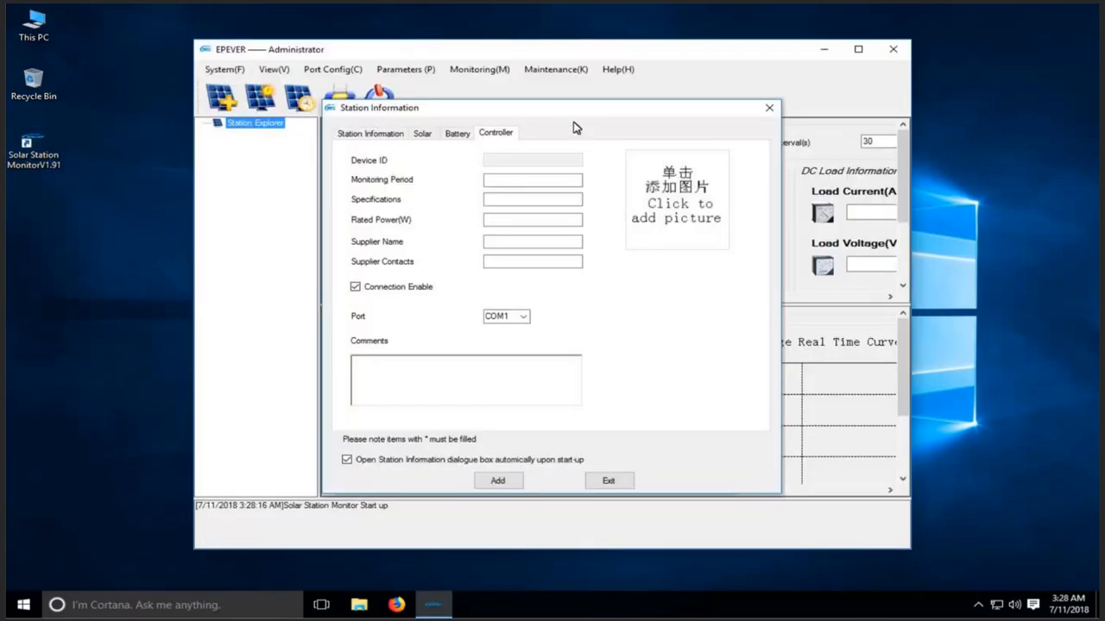
- Dismiss Station Information and add COM3 as a serial port configuration in Port Config
click(609, 480)
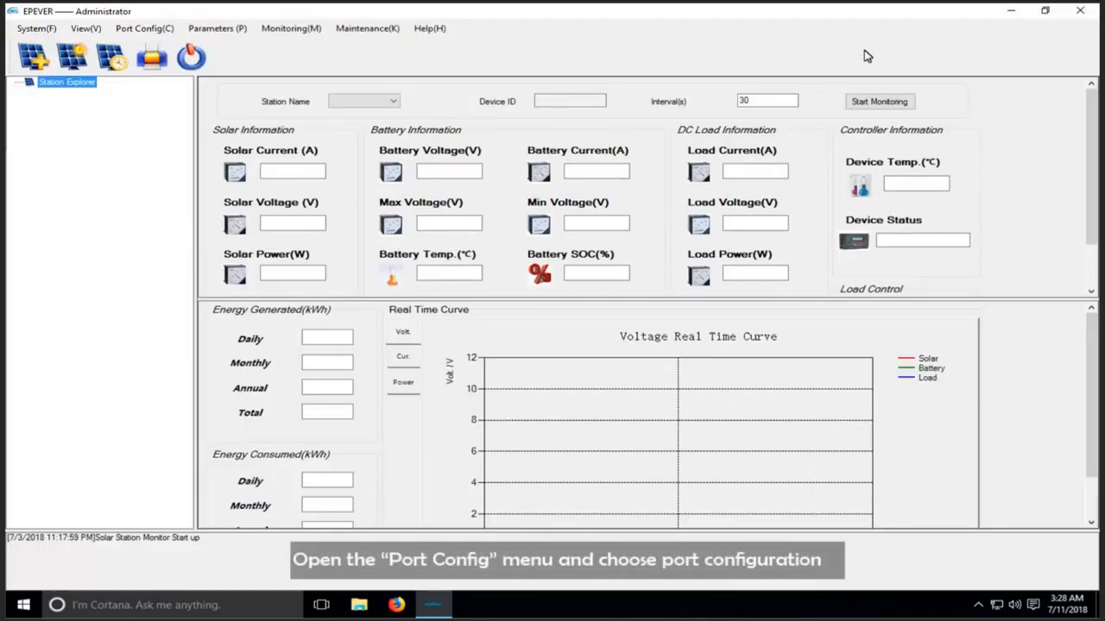
mouse_move(144, 29)
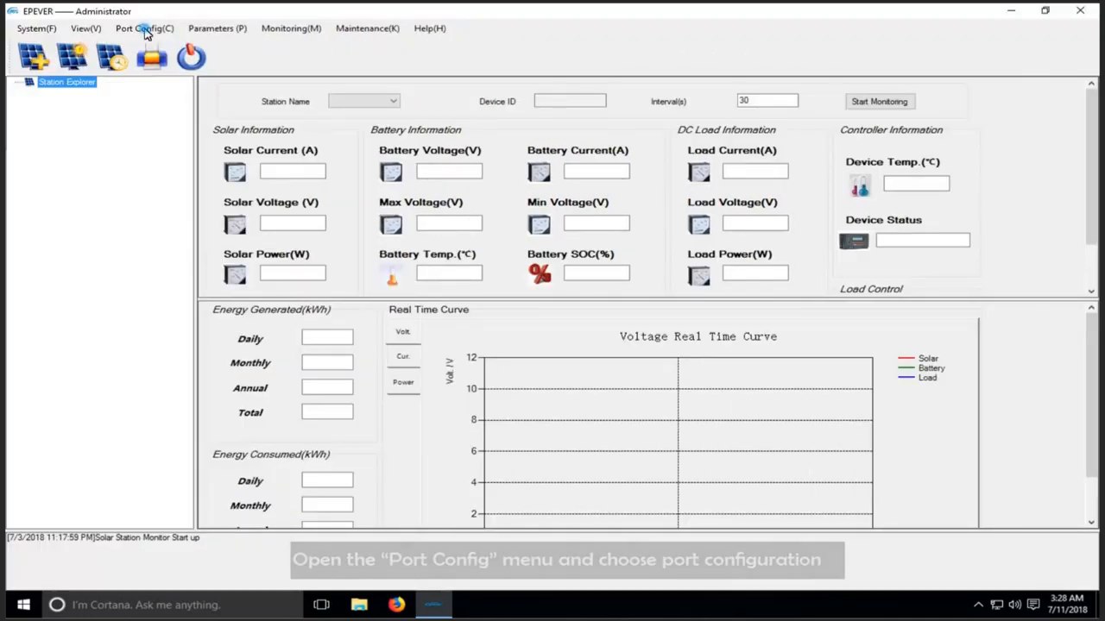
click(144, 28)
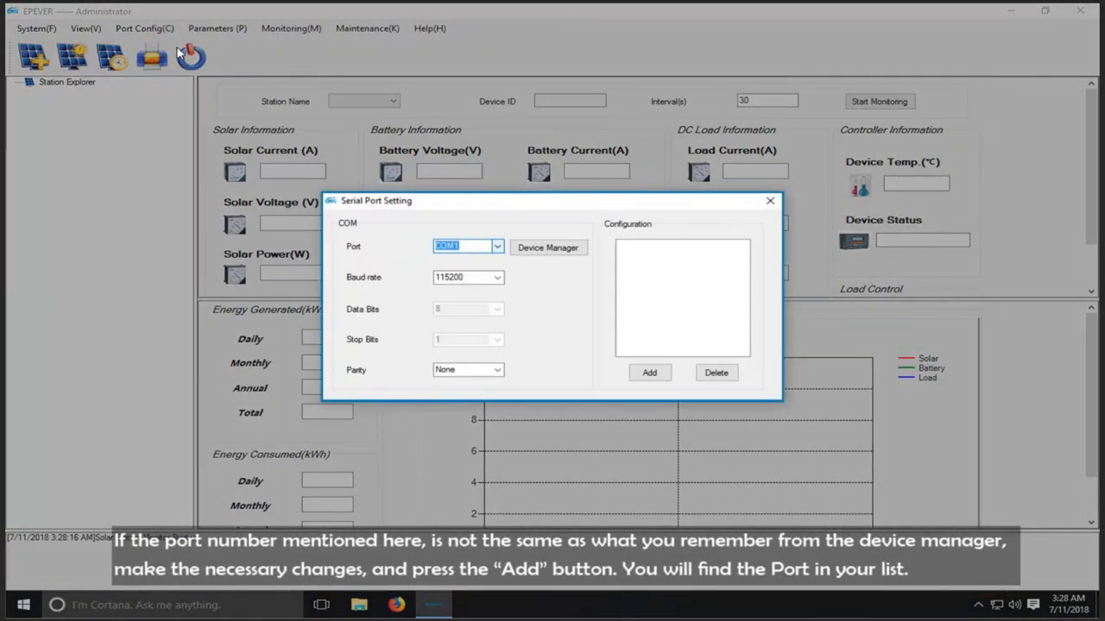
click(547, 248)
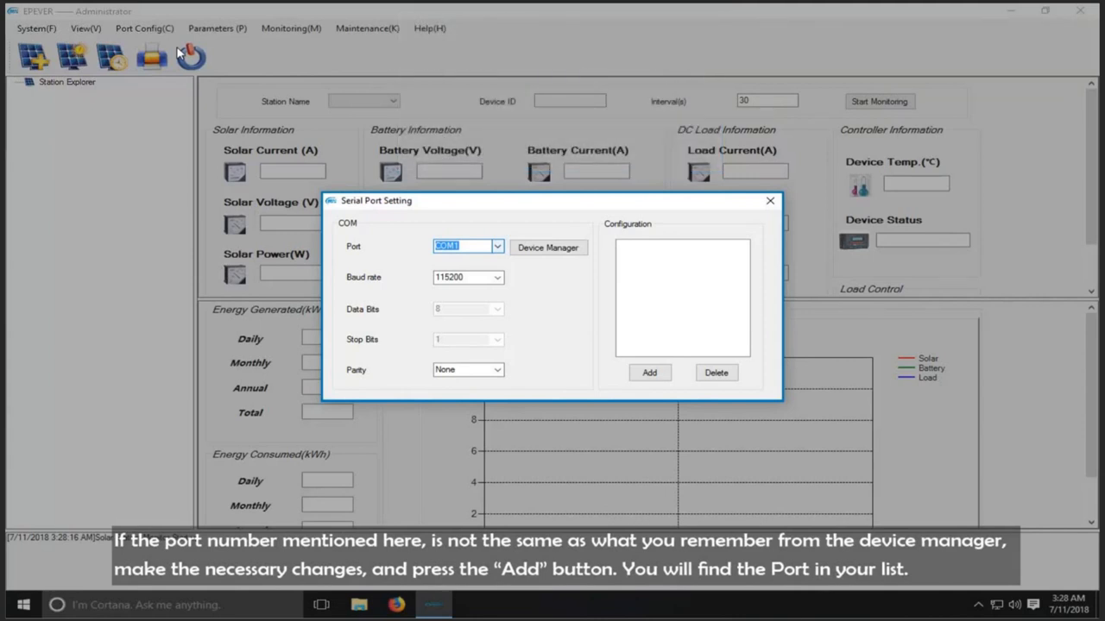
mouse_move(403, 192)
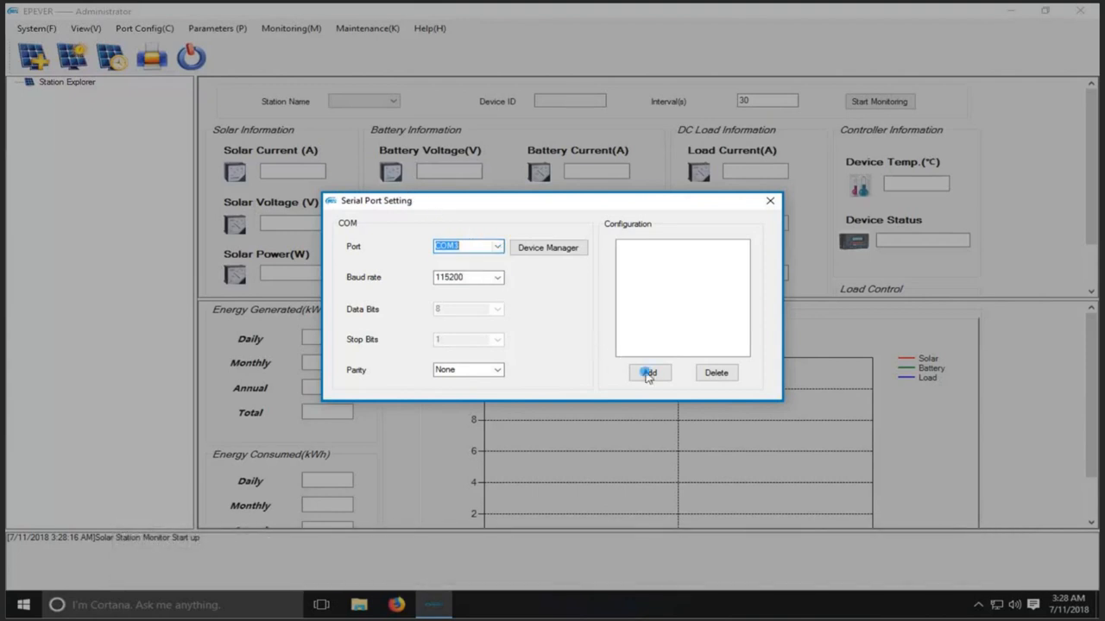
click(649, 372)
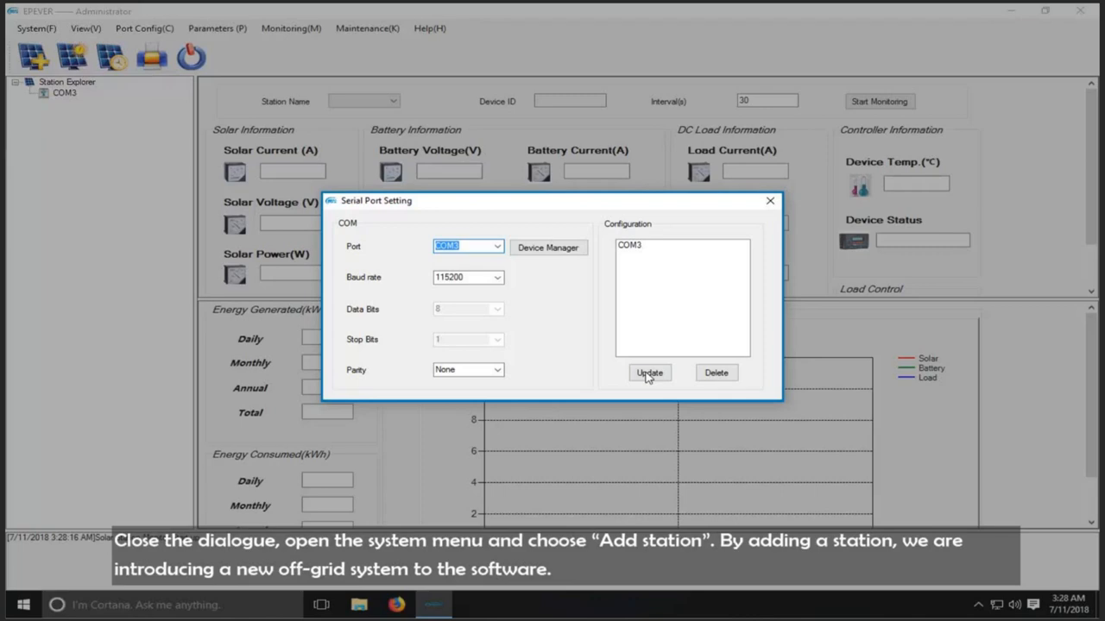
mouse_move(725, 268)
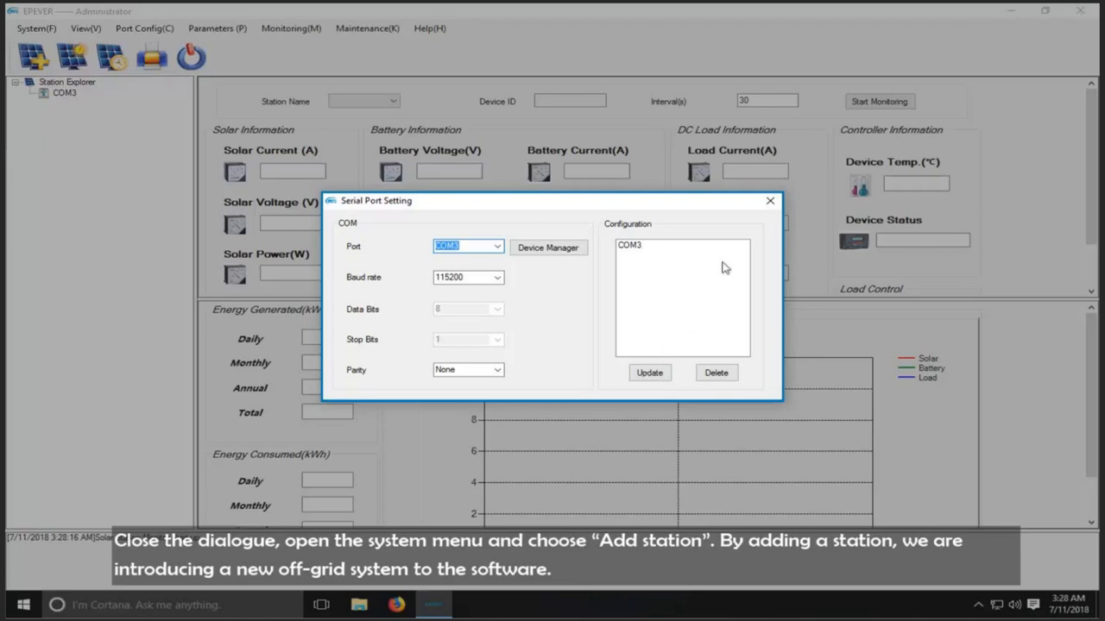
click(768, 200)
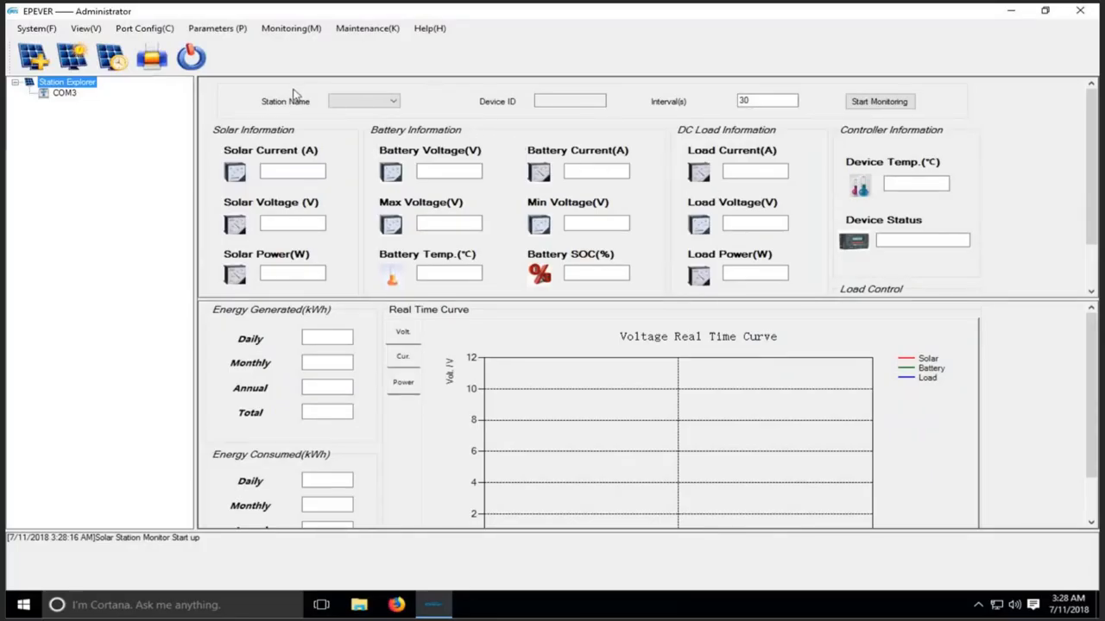
- Start a new station via System > Add Station, named Station1 with controller port COM3
click(36, 28)
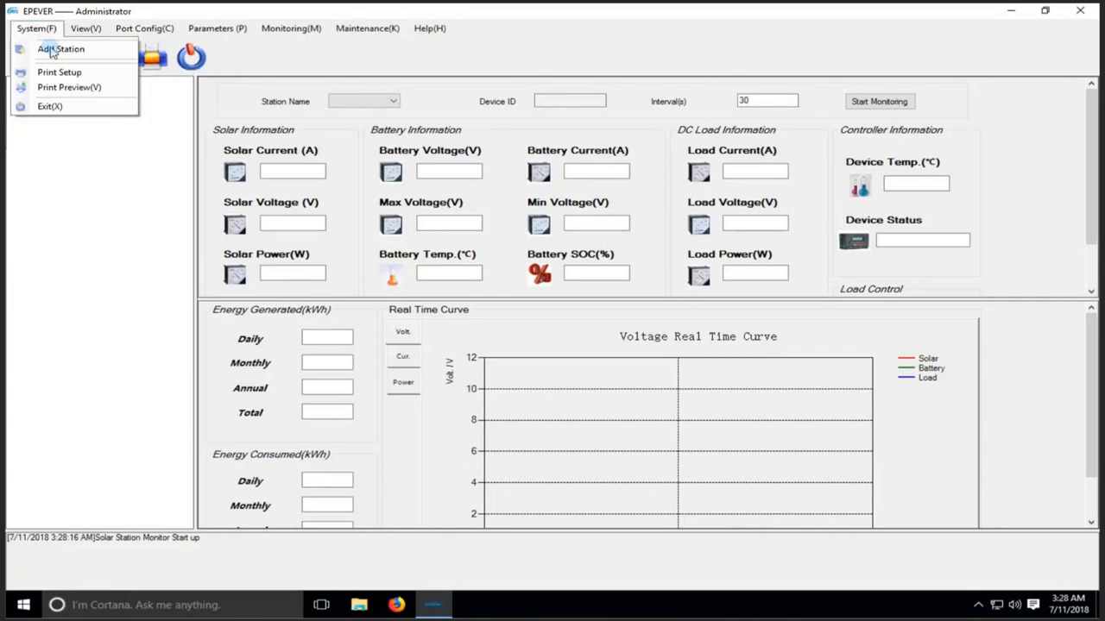
click(60, 48)
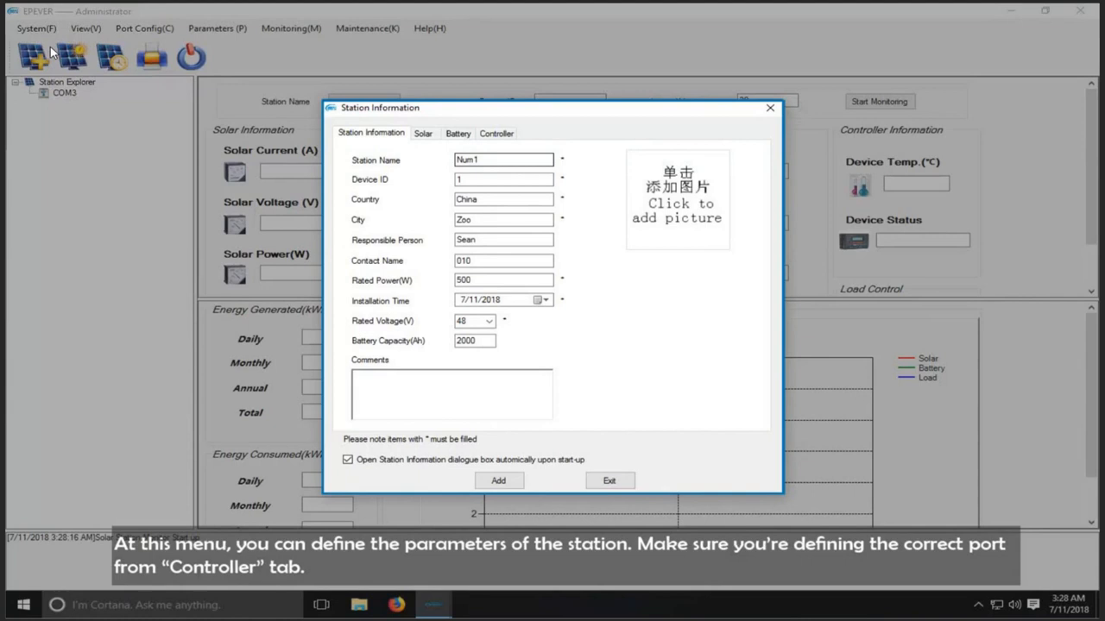
mouse_move(406, 140)
text(Stati)
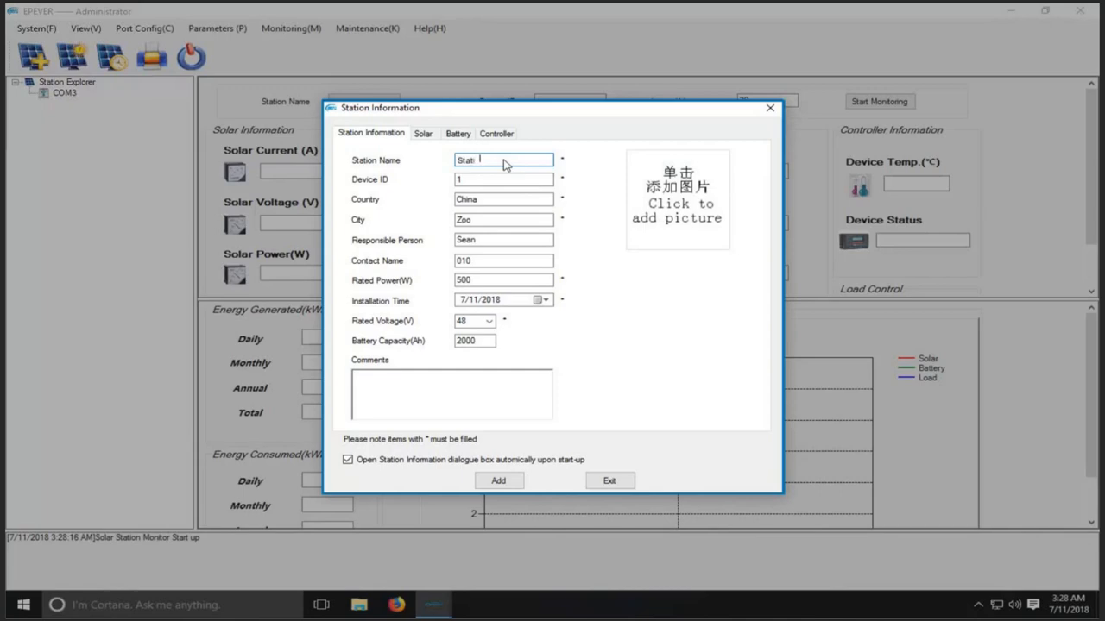
text(on1)
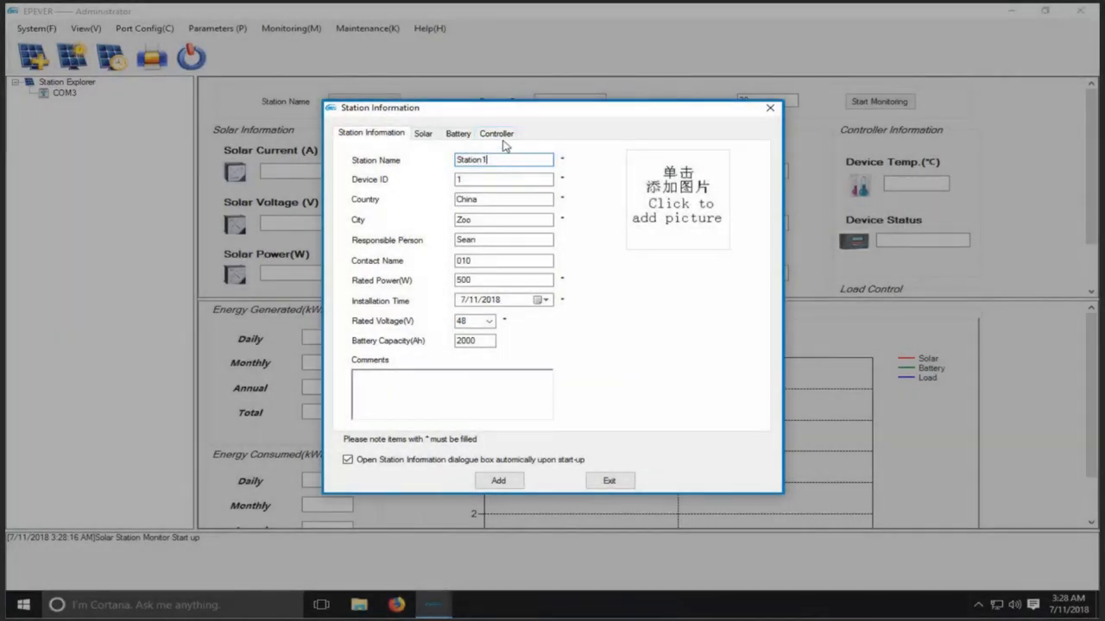
click(496, 133)
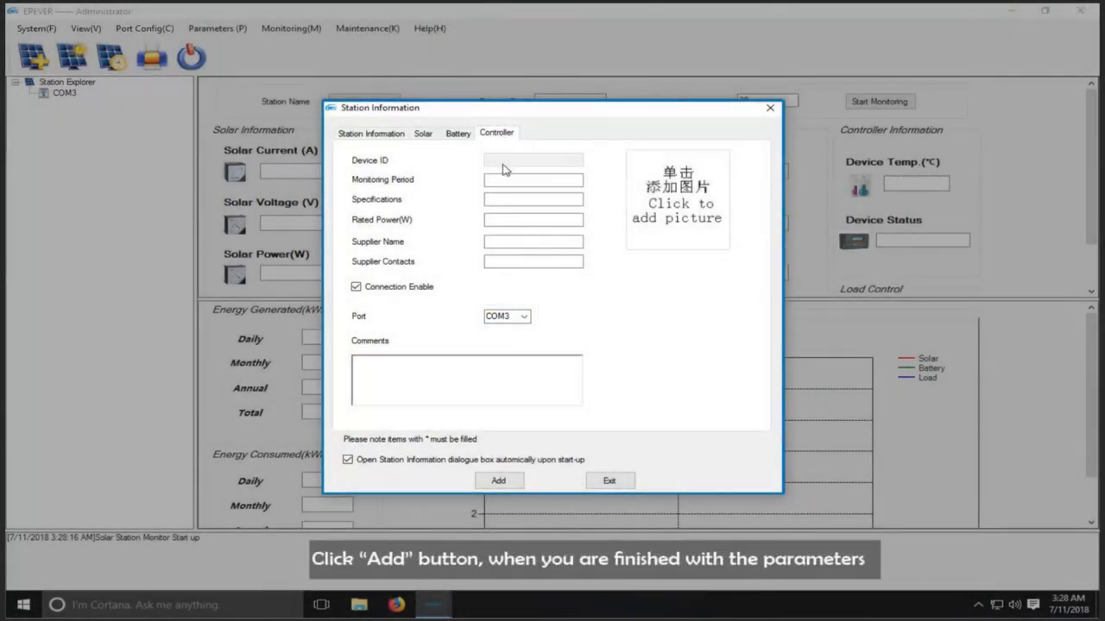
click(498, 480)
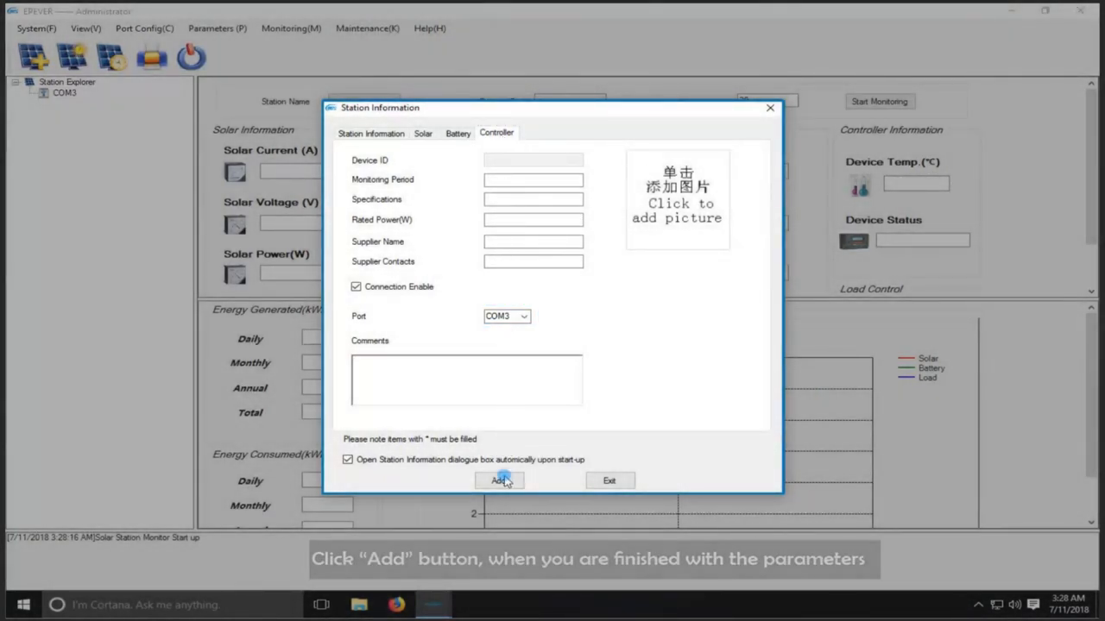
- Add Station1 and acknowledge the Add Station Successful message
click(499, 480)
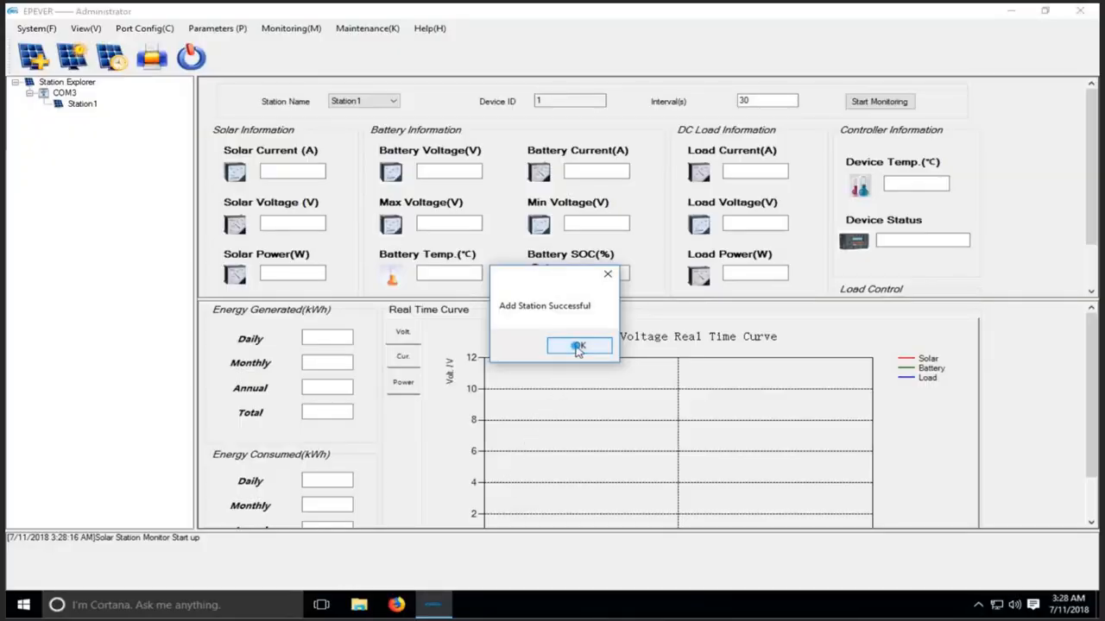
click(578, 345)
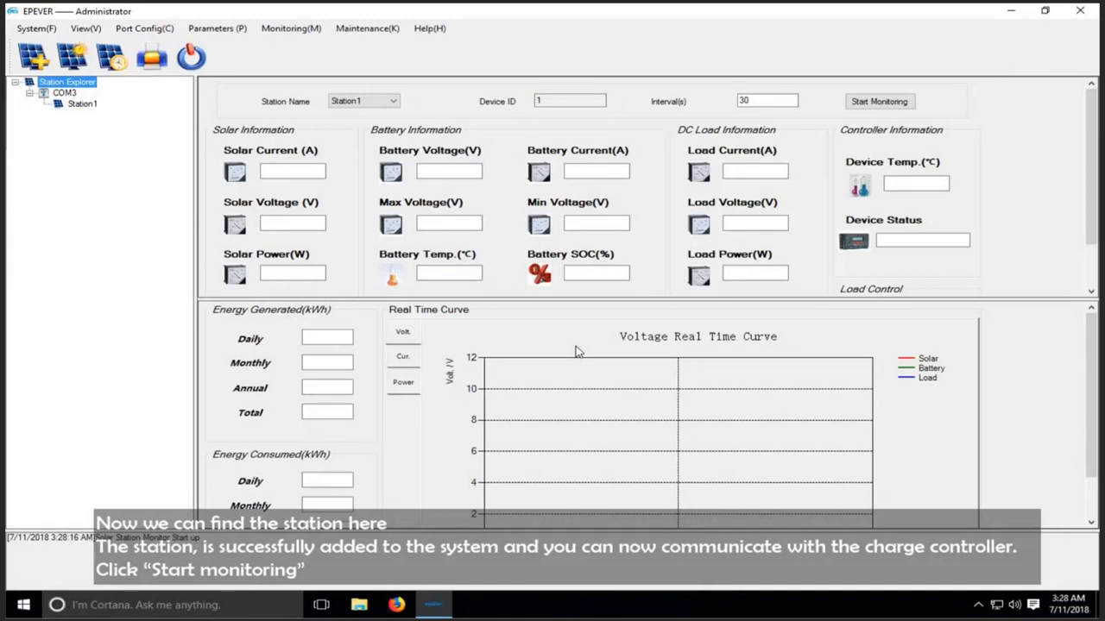
mouse_move(605, 329)
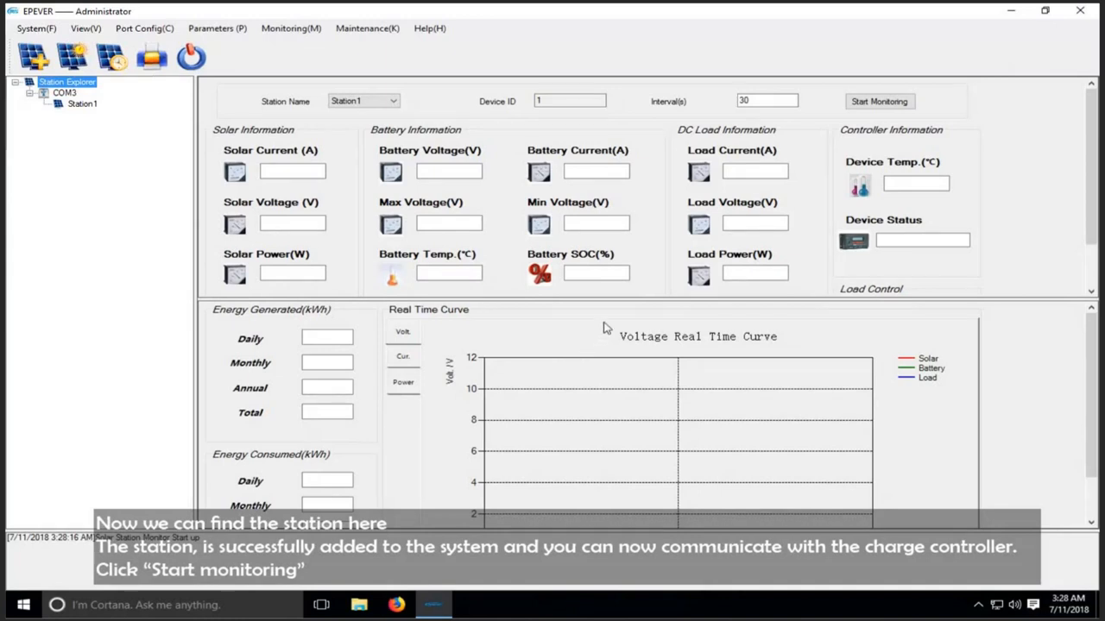